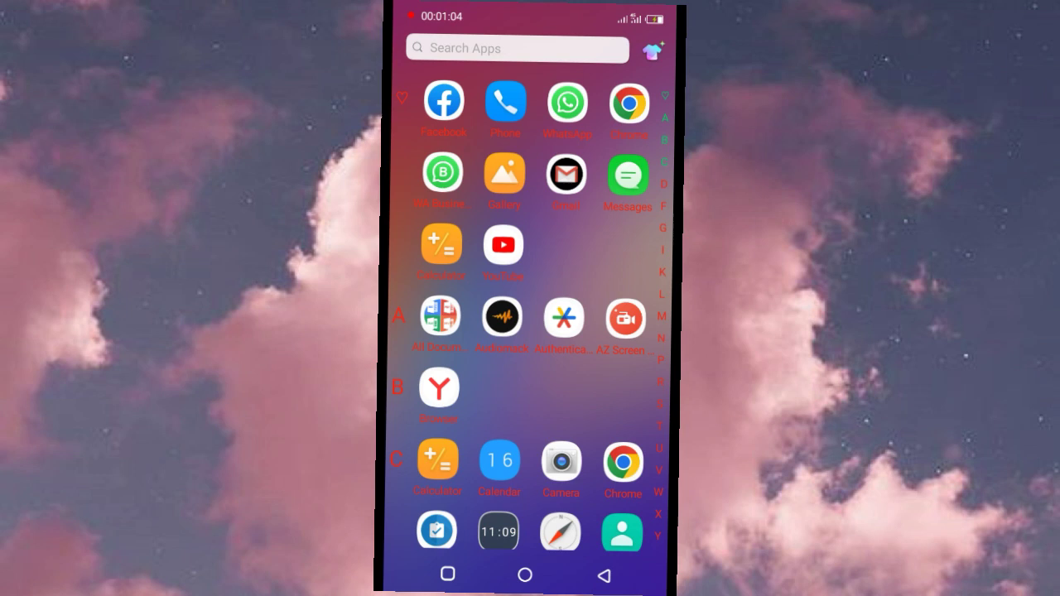
# Scroll the app drawer down to the later alphabetical sections where TikTok Lite sits
pyautogui.scroll(-3)
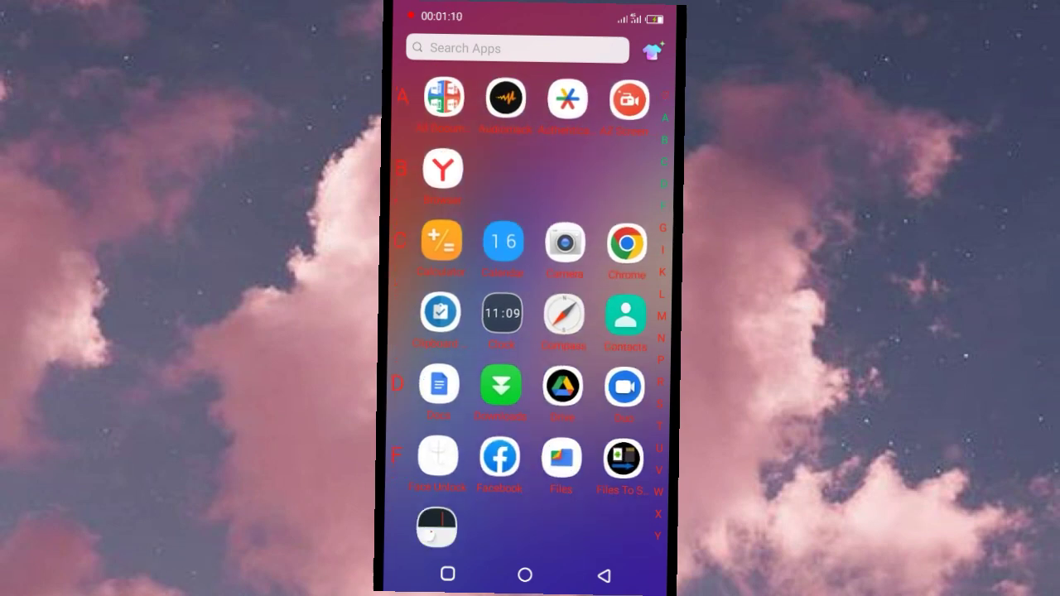
pyautogui.scroll(-3)
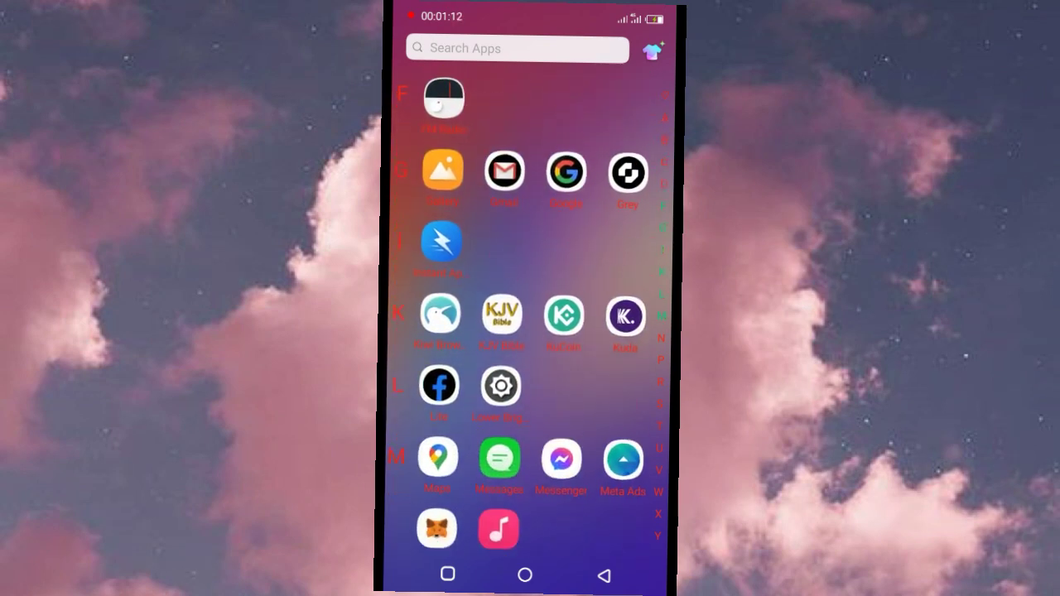
pyautogui.scroll(-3)
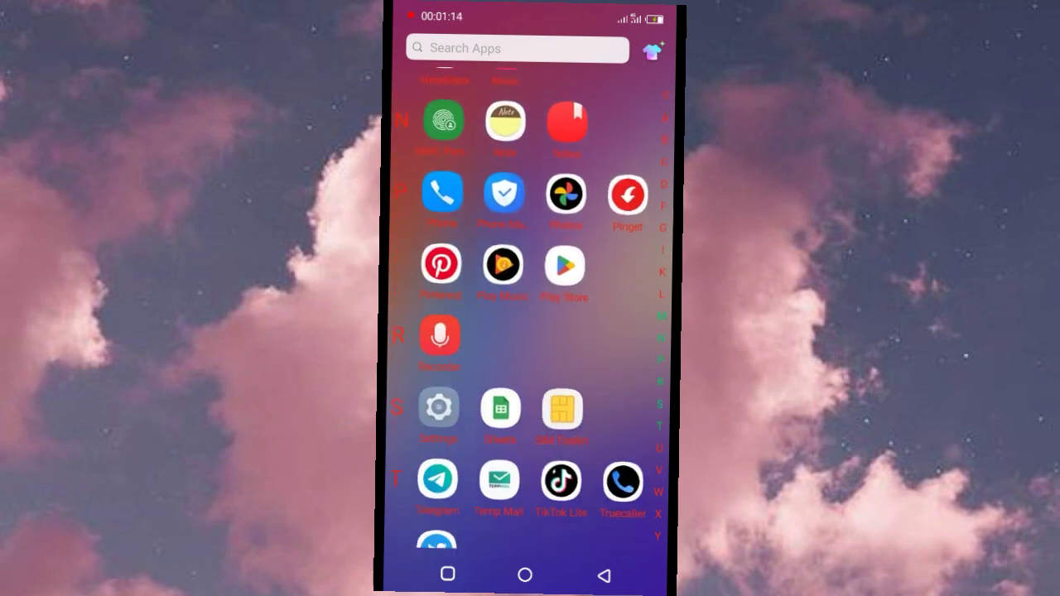
# Launch TikTok Lite from the app drawer onto a For You video
pyautogui.click(560, 480)
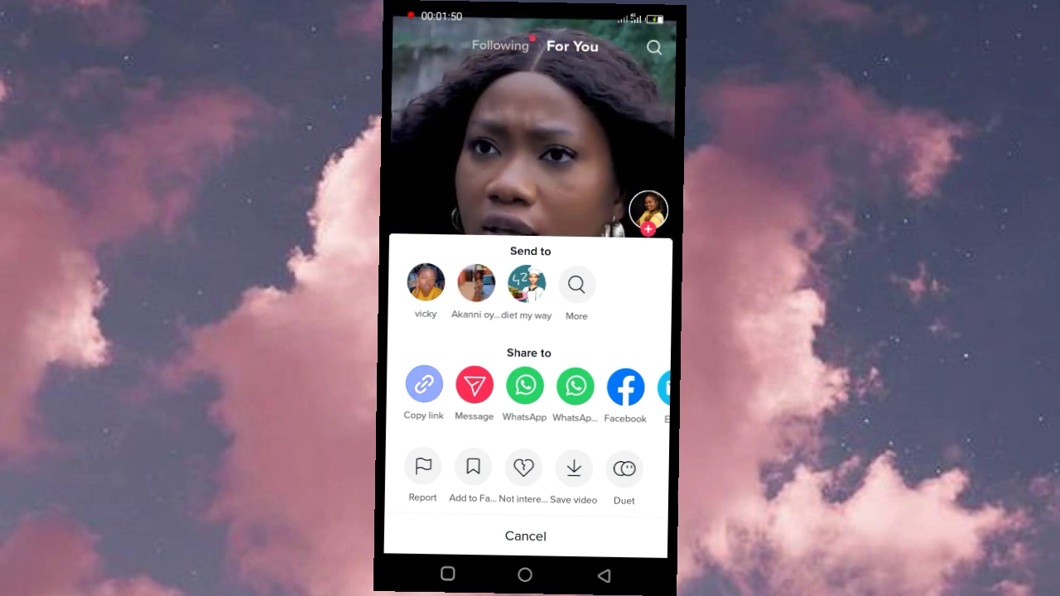
# Copy the video's link from TikTok Lite's share sheet
pyautogui.click(424, 385)
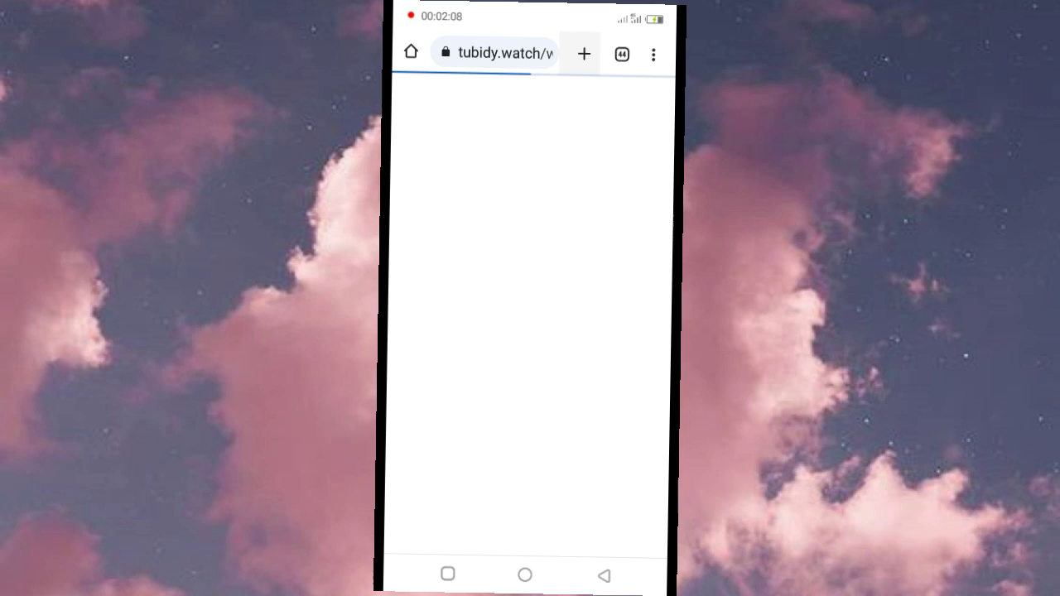
# Navigate Chrome to the SnapTik TikTok video download page
pyautogui.click(583, 53)
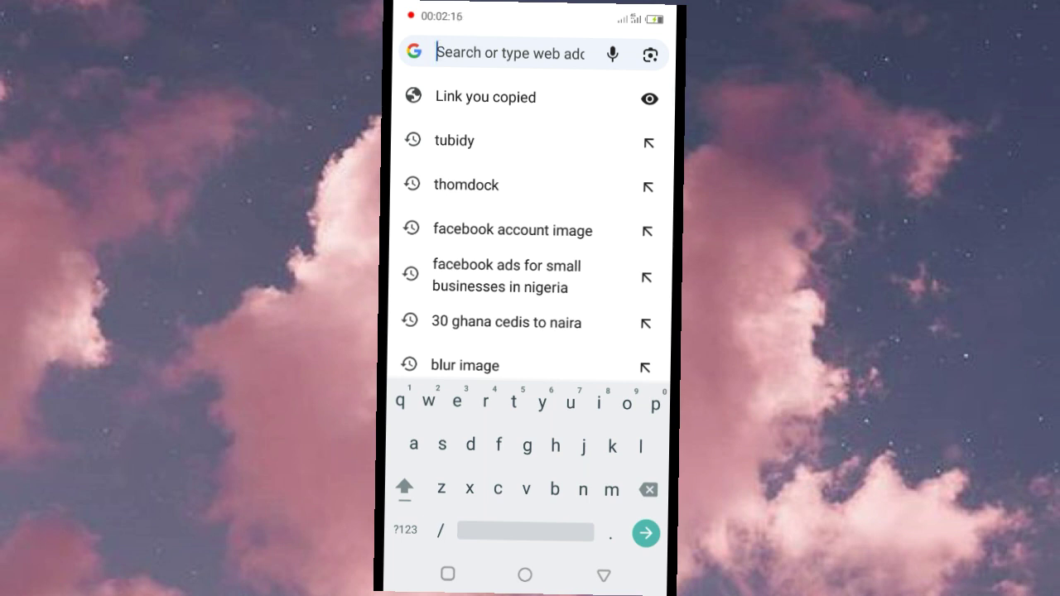
pyautogui.write('t')
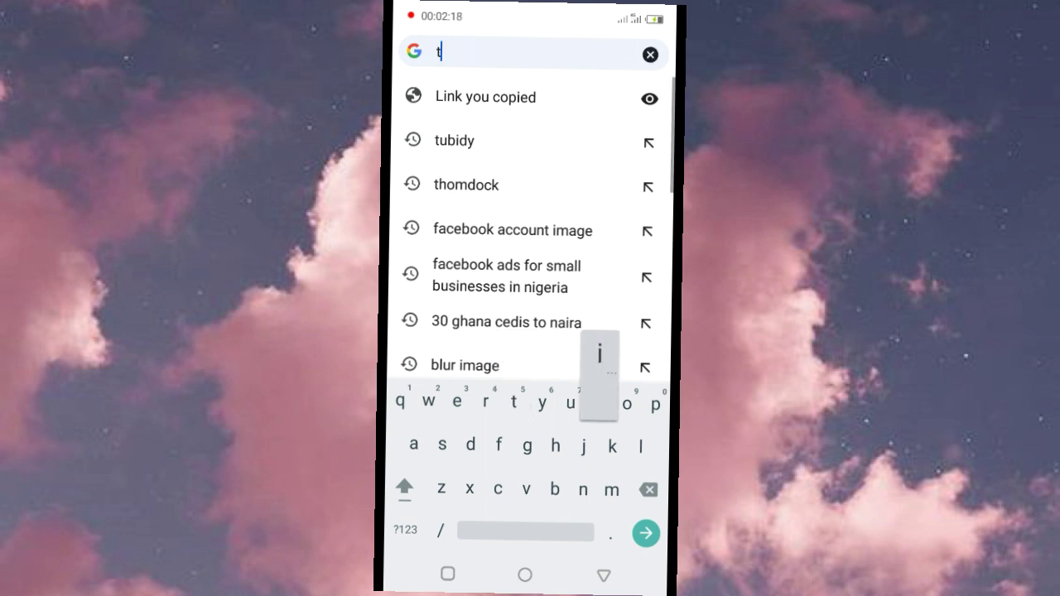
pyautogui.write('ik.app/#')
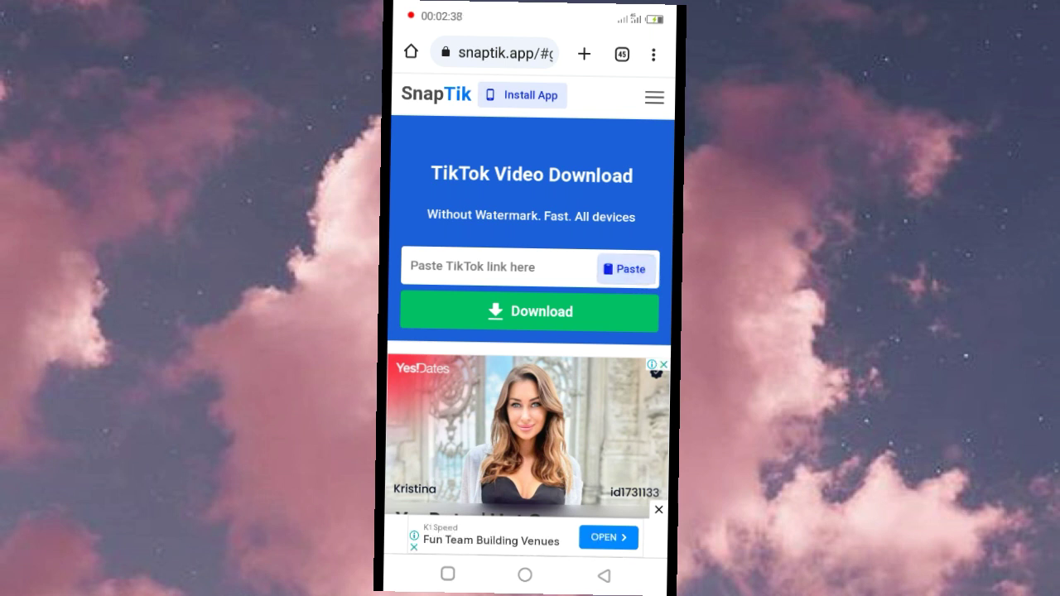
# Paste the TikTok link into SnapTik, process it and start the watermark-free download
pyautogui.click(626, 269)
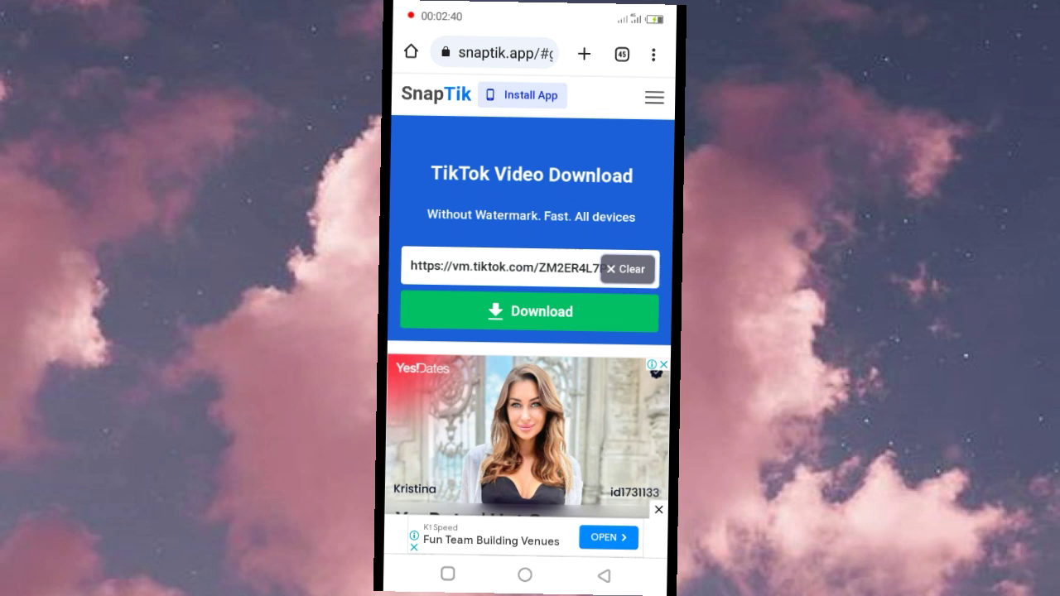
pyautogui.click(530, 311)
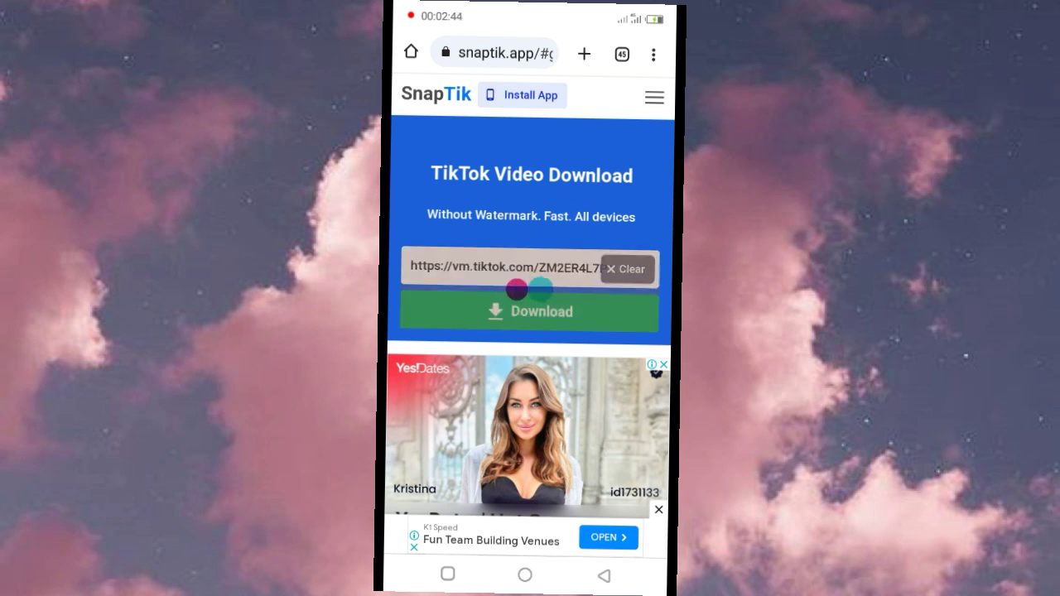
pyautogui.scroll(-3)
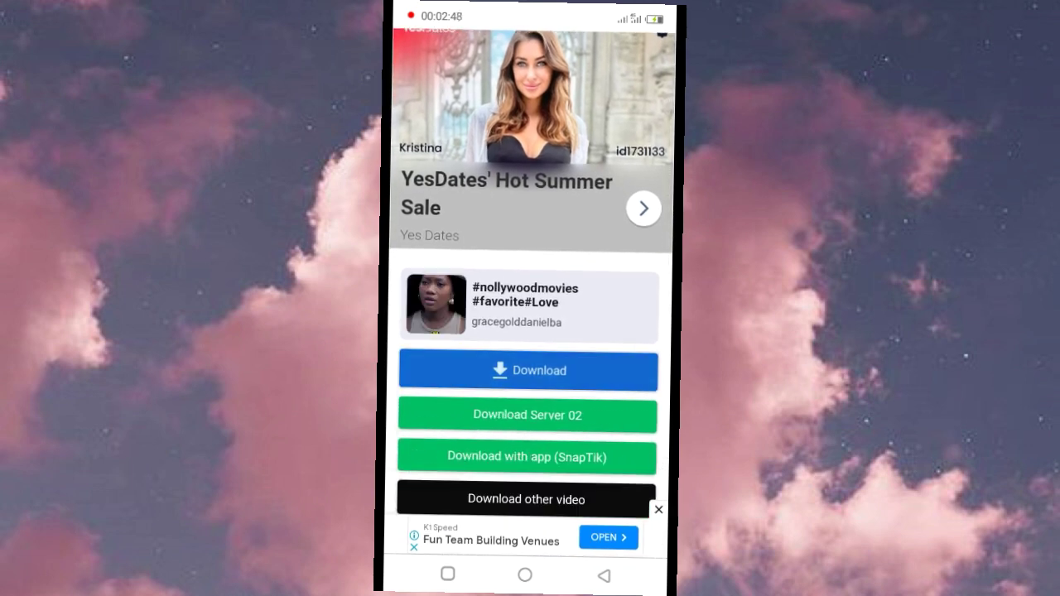
pyautogui.click(527, 371)
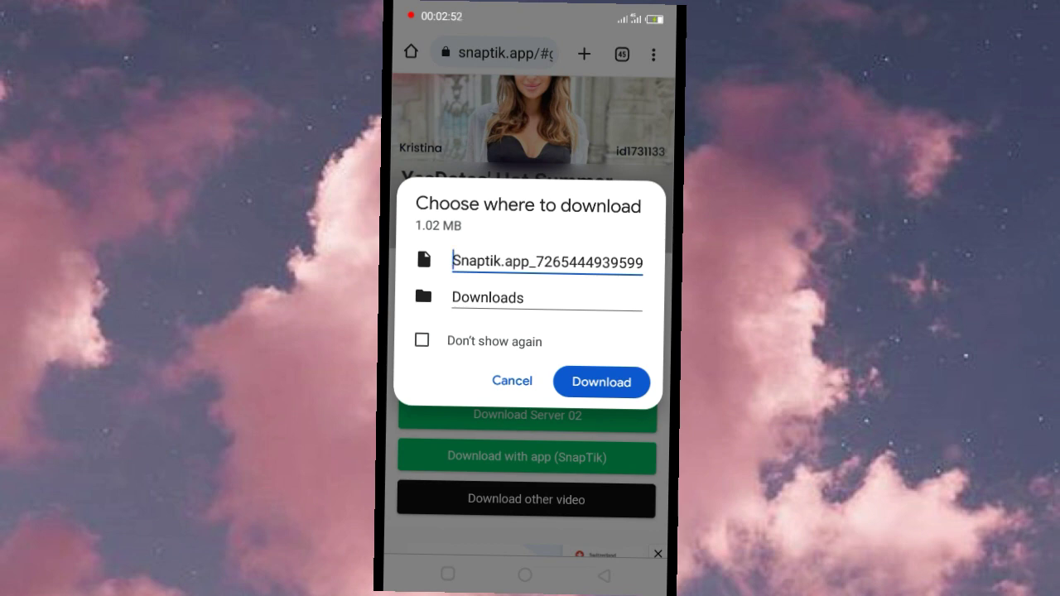
# Save the 1.02 MB video into Downloads and launch the downloaded file
pyautogui.click(600, 381)
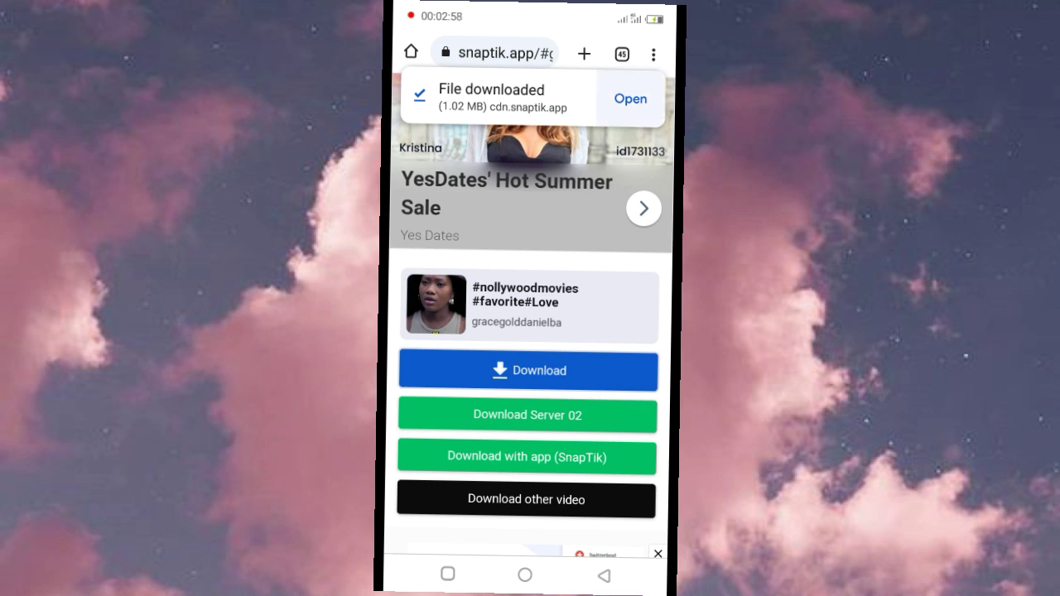
pyautogui.click(629, 100)
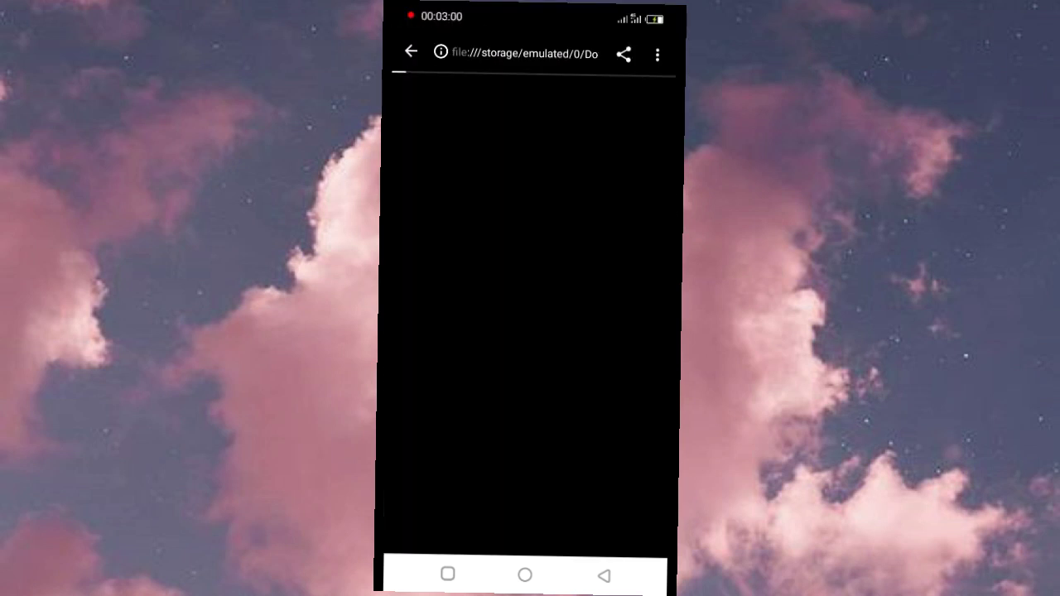